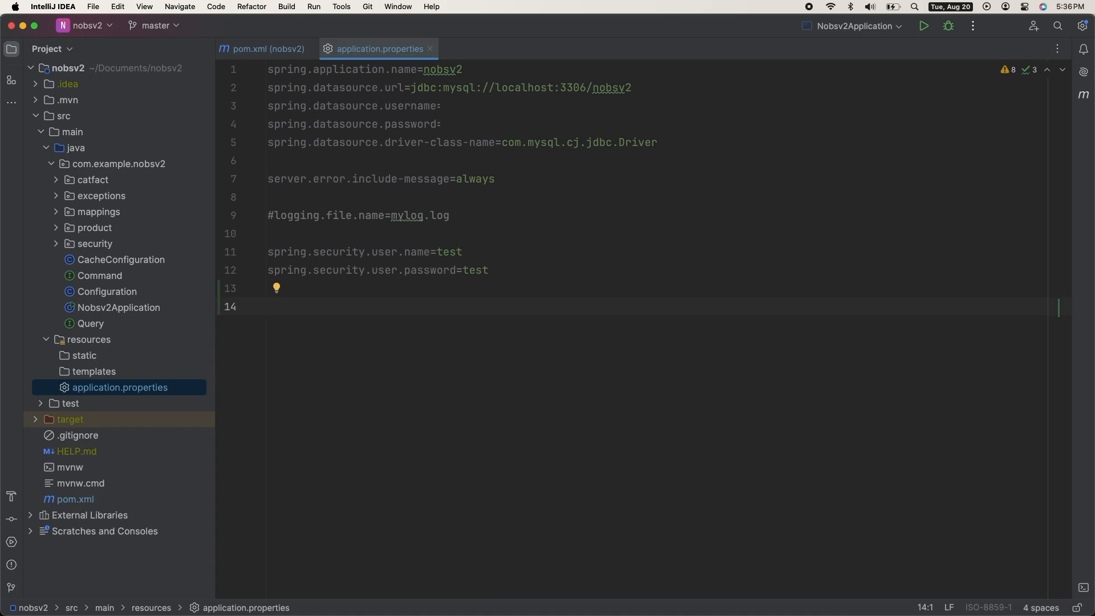
Step: Add management.endpoints.web.exposure.include listing mappings, info, health, metrics, beans, env, loggers, threaddump
type("management.endpoints.web.exposure.include=mappings,info,health,metrics,beans,env,loggers,threaddump")
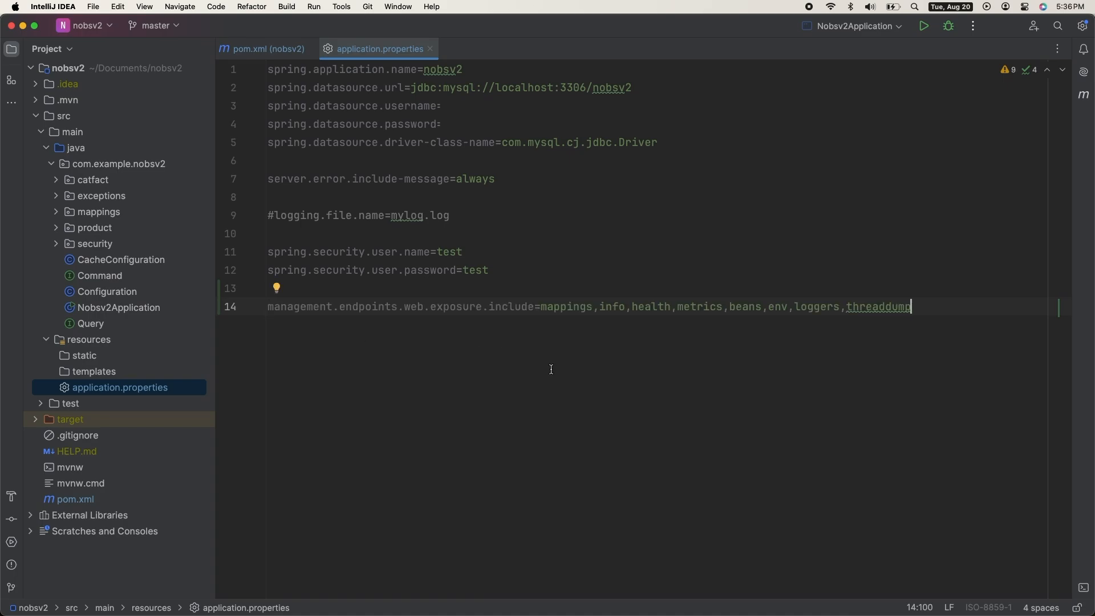
mouse_move(923, 26)
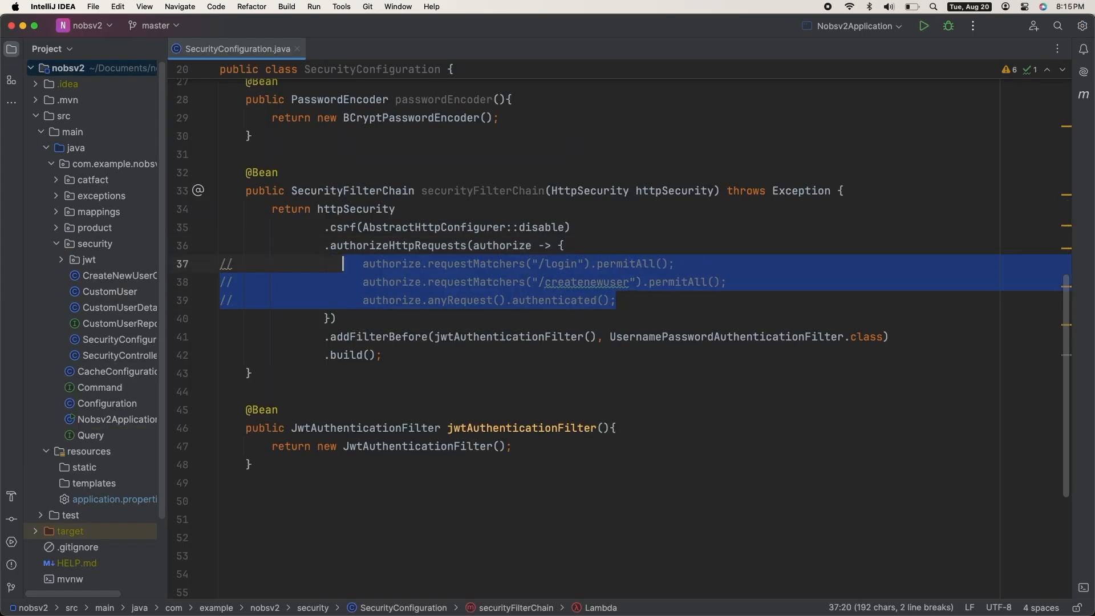
Step: Add authorize.anyRequest().permitAll(); above the commented-out login, createnewuser and authenticated rules
type("authorize.anyRequest().")
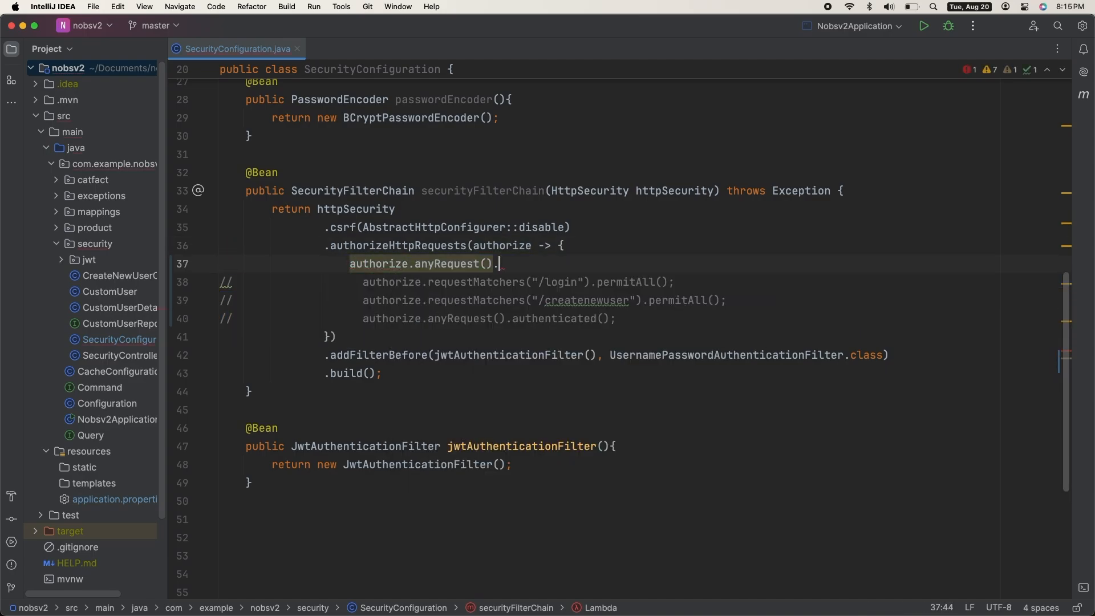
type("permitAll();")
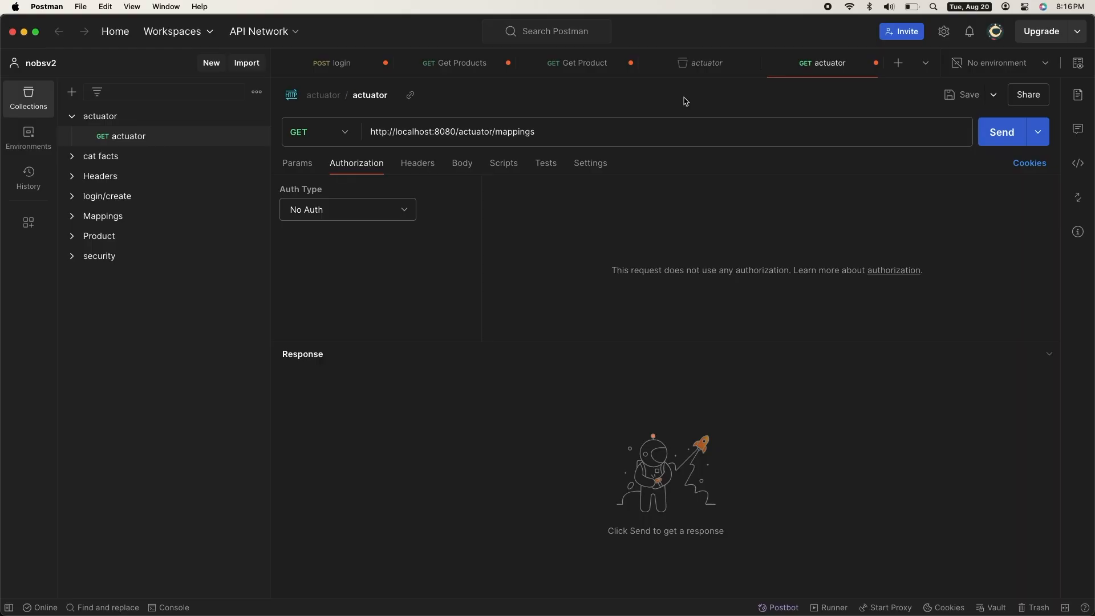
mouse_move(479, 144)
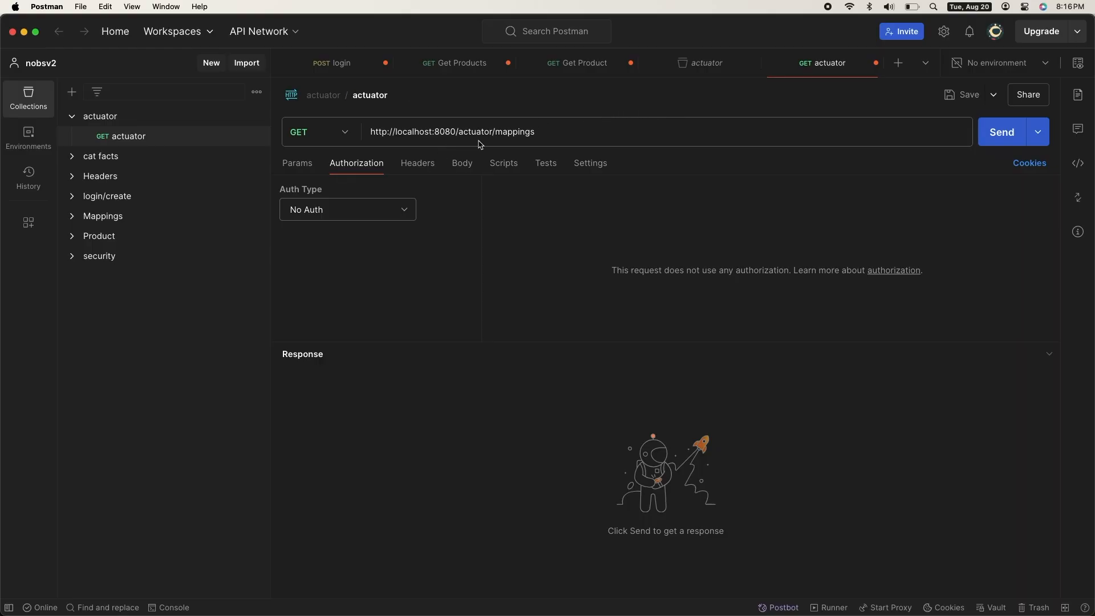
Step: Send GET /actuator/mappings, get 200 OK, and search the JSON response for /product
left_click(1001, 131)
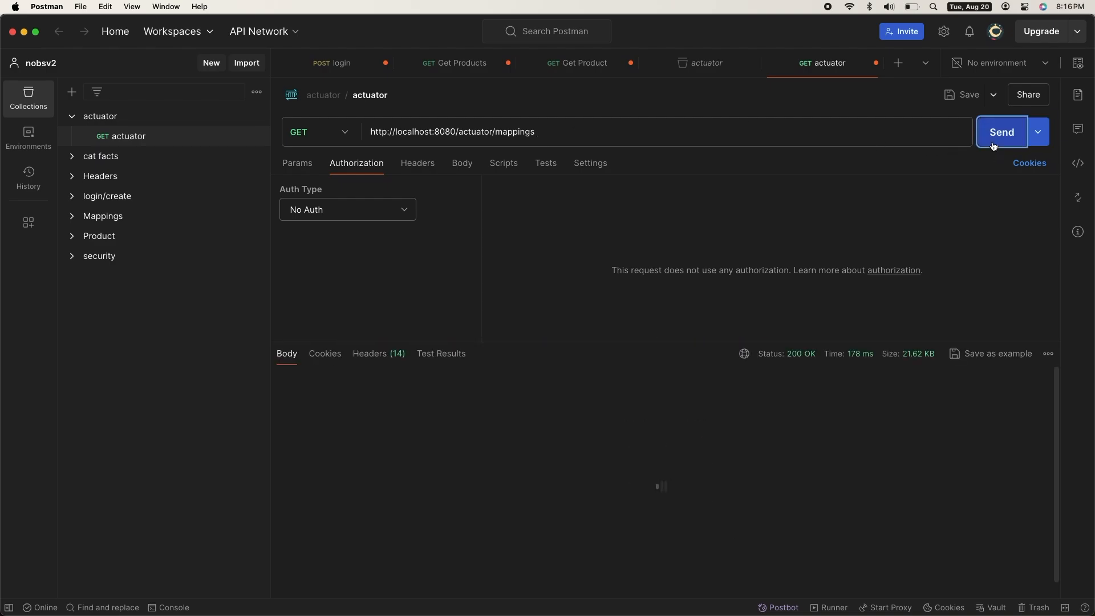
left_click(999, 132)
type("/product")
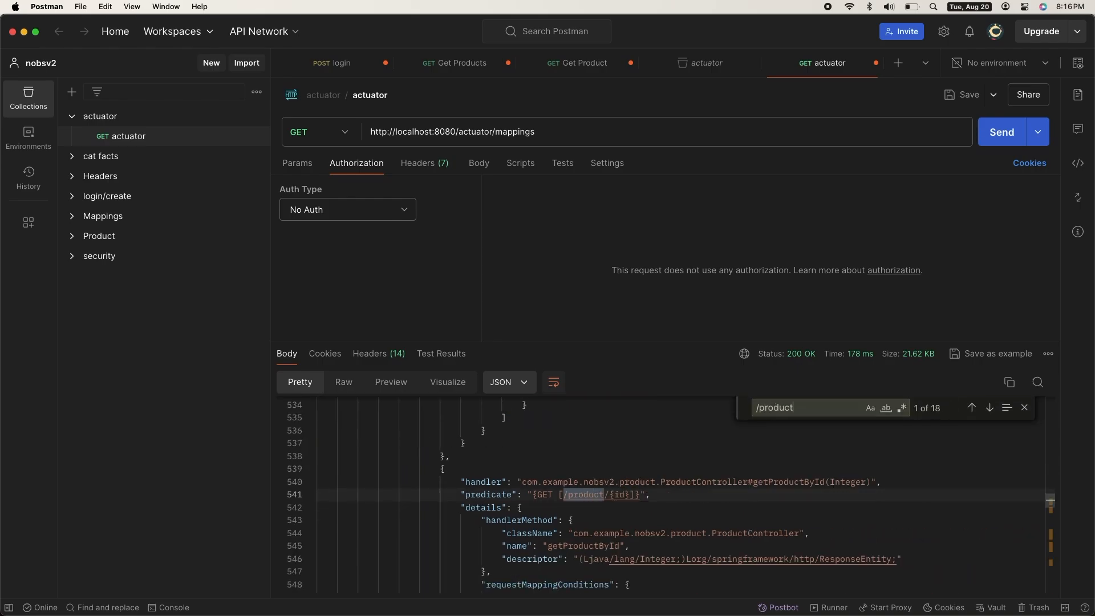
type("s")
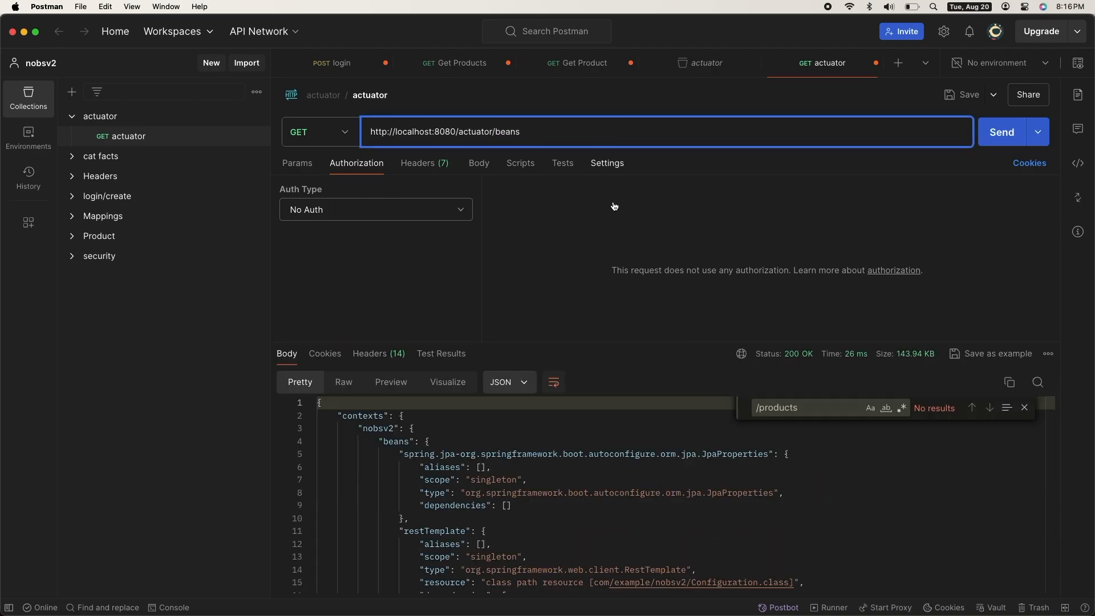
Step: Scroll through the /actuator/beans JSON response to the restTemplate singleton bean
scroll("down", 3)
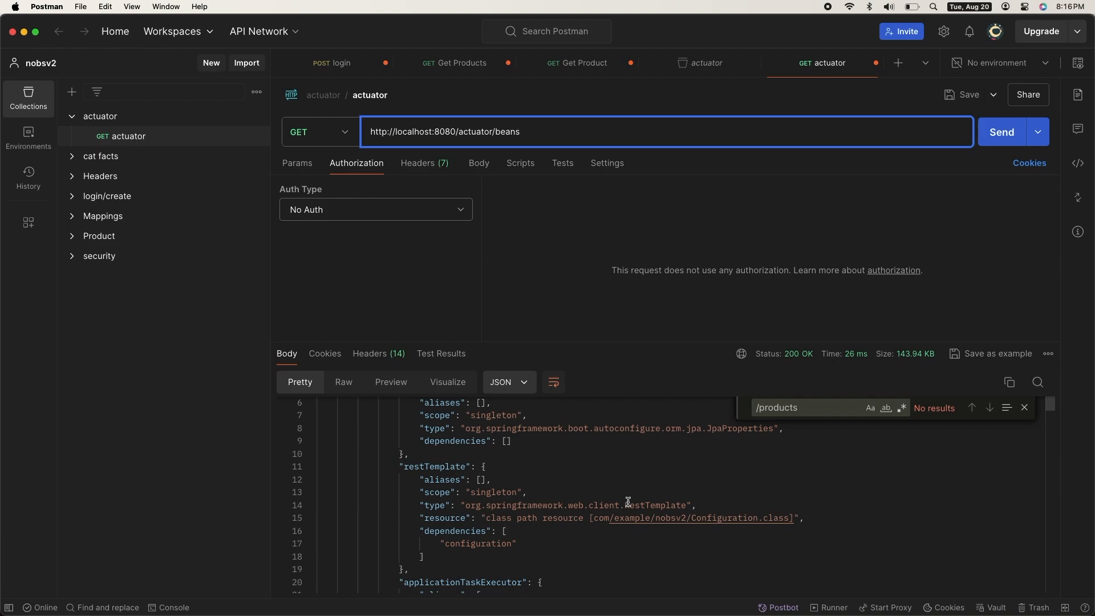